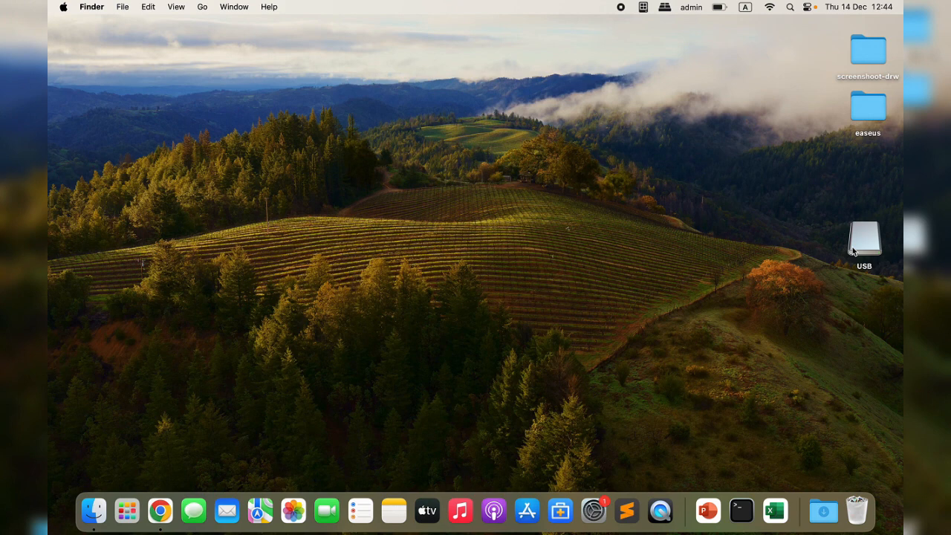
Move the 'applications' image on the USB drive to the Bin.
double_click(863, 238)
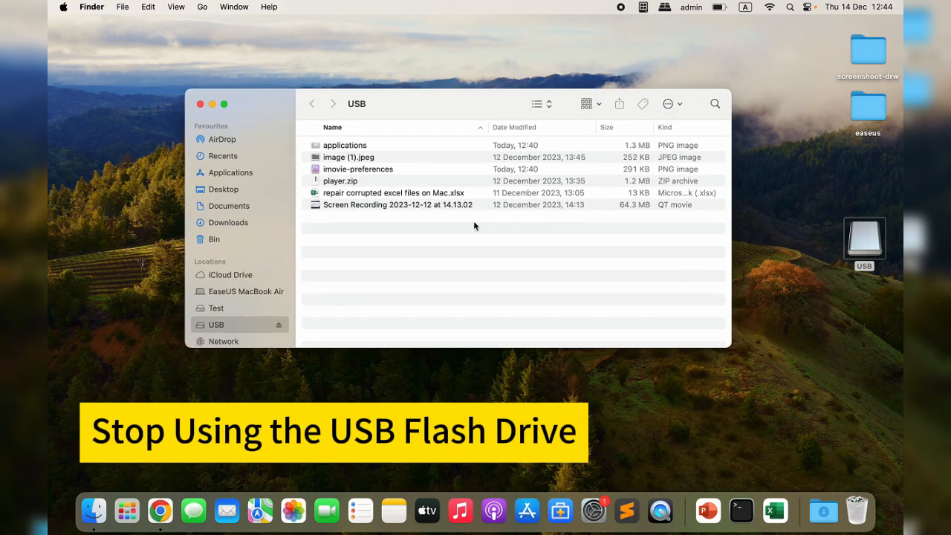
mouse_move(392, 148)
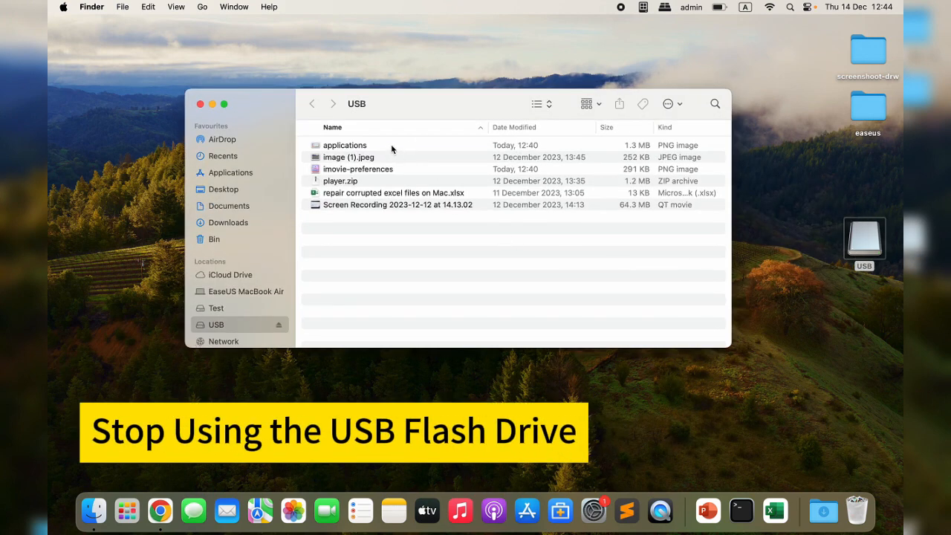
click(344, 145)
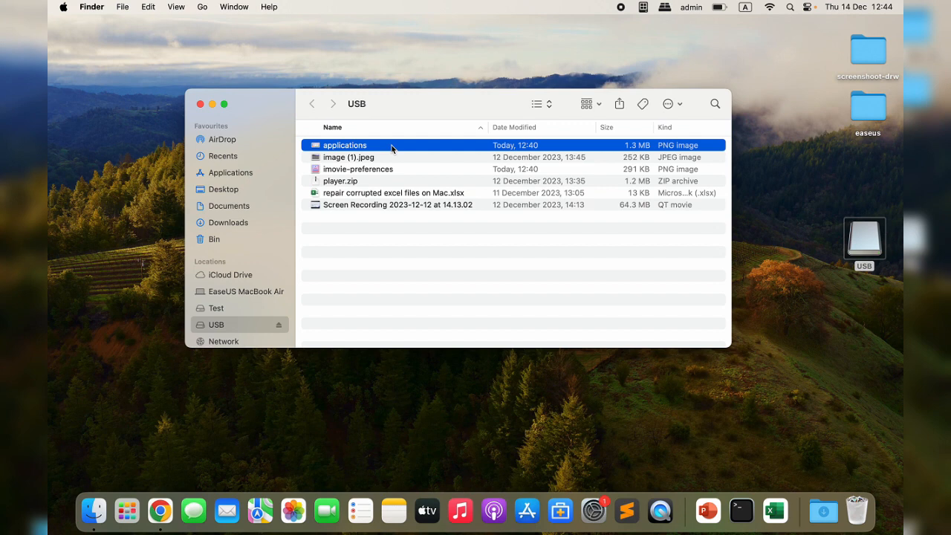
right_click(345, 145)
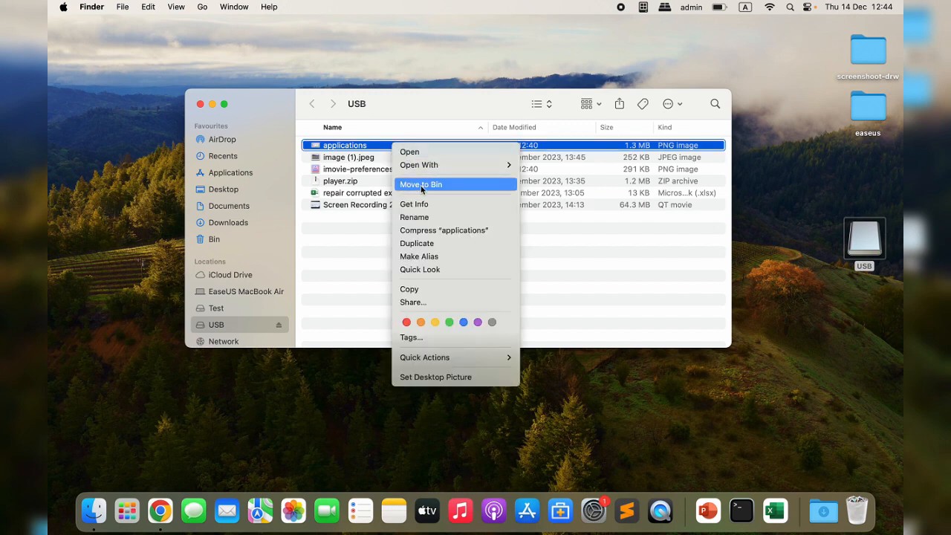
click(420, 184)
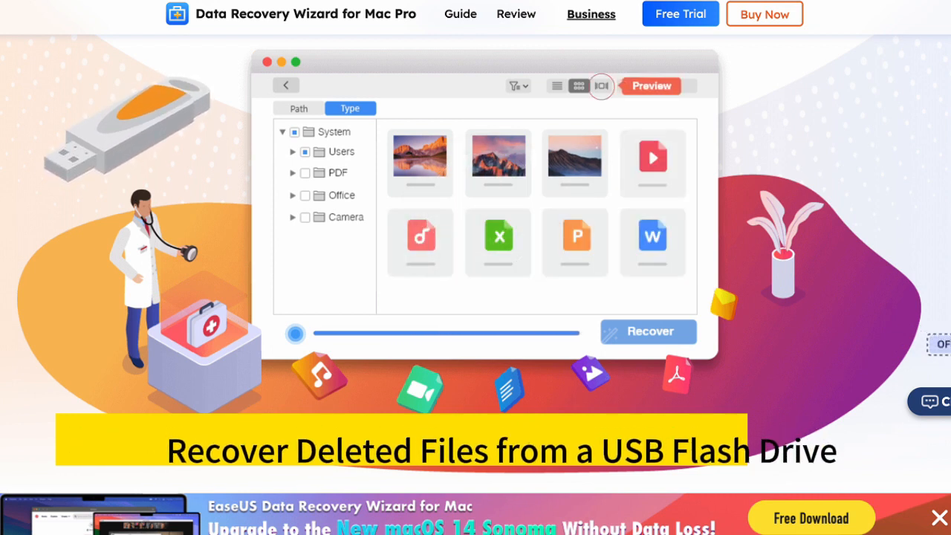
click(600, 85)
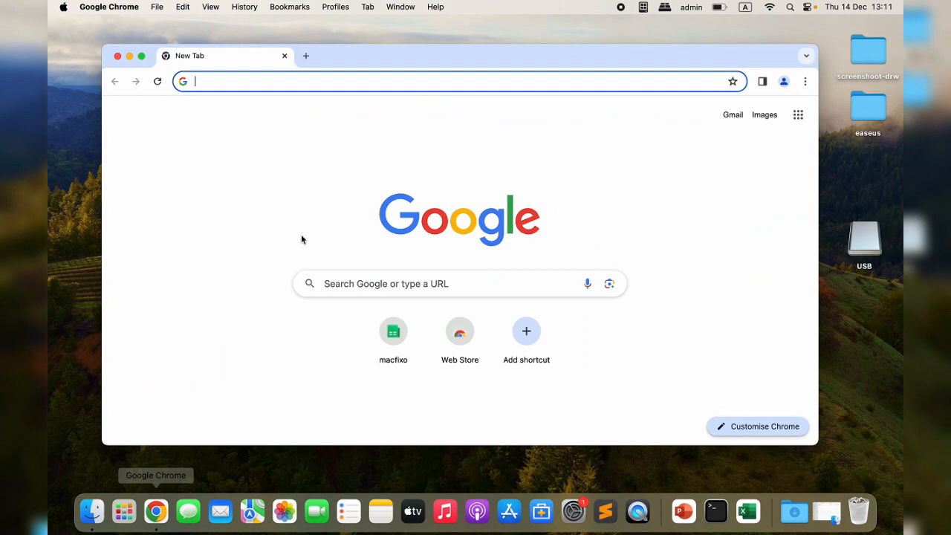
Visit easeus.com, go to the FOR MAC page, and download the Data Recovery Wizard free trial.
text(eas)
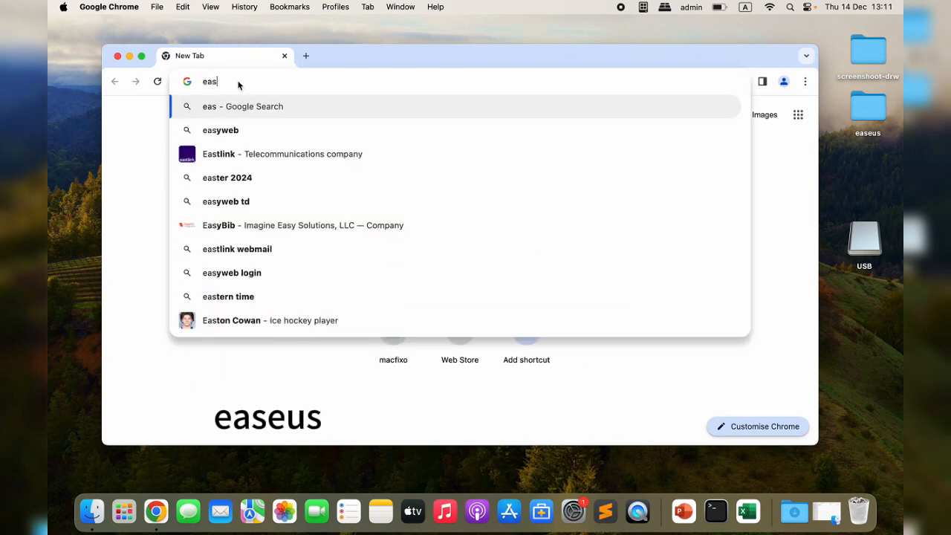
text(easeus.co)
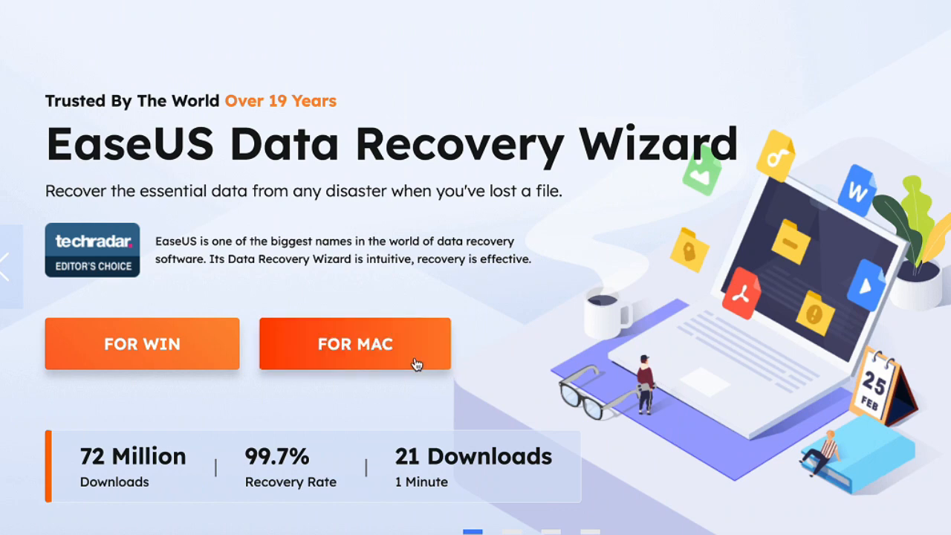
click(354, 343)
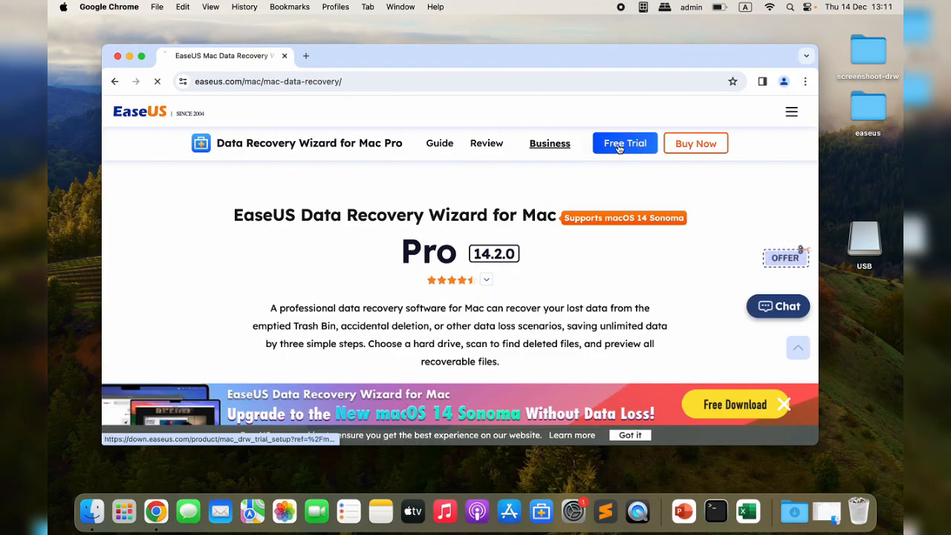
click(624, 142)
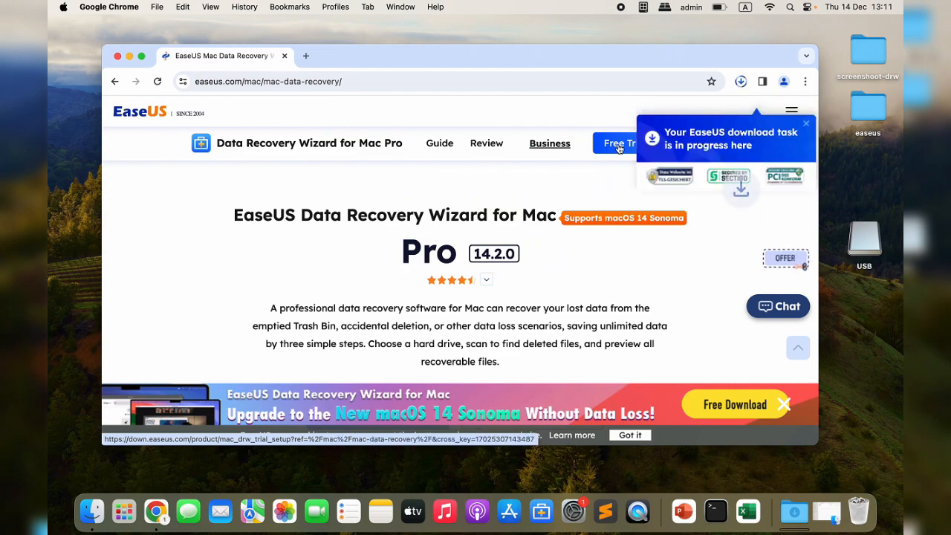
click(748, 511)
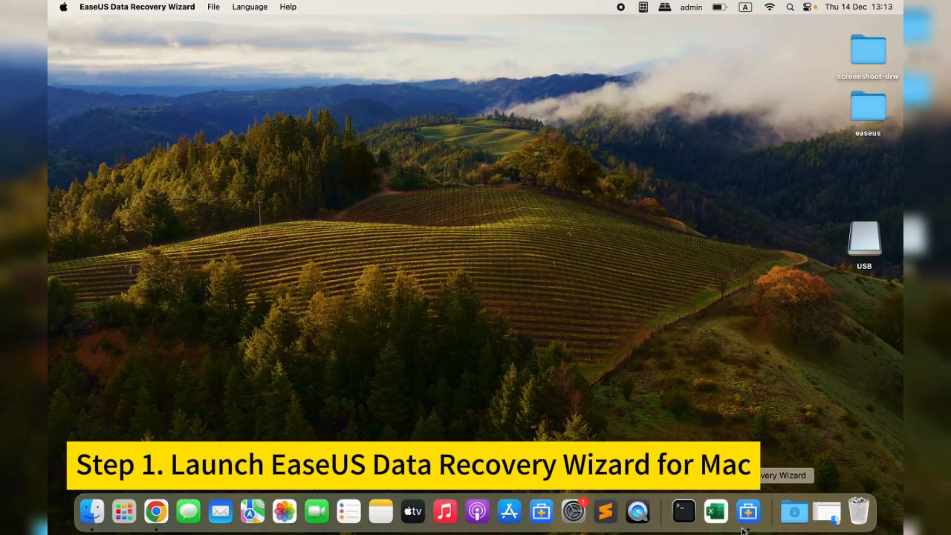
Launch Data Recovery Wizard and scan the USB volume for lost files.
click(748, 511)
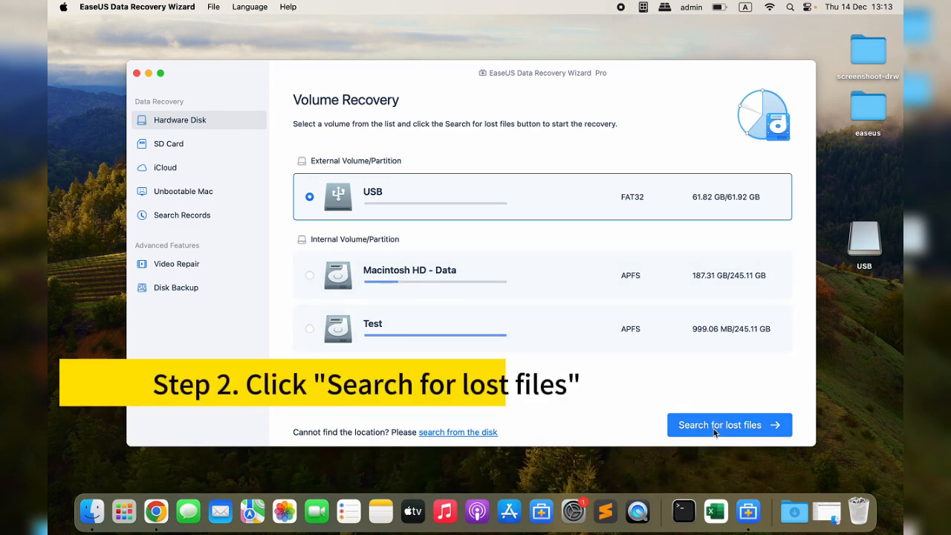
click(728, 424)
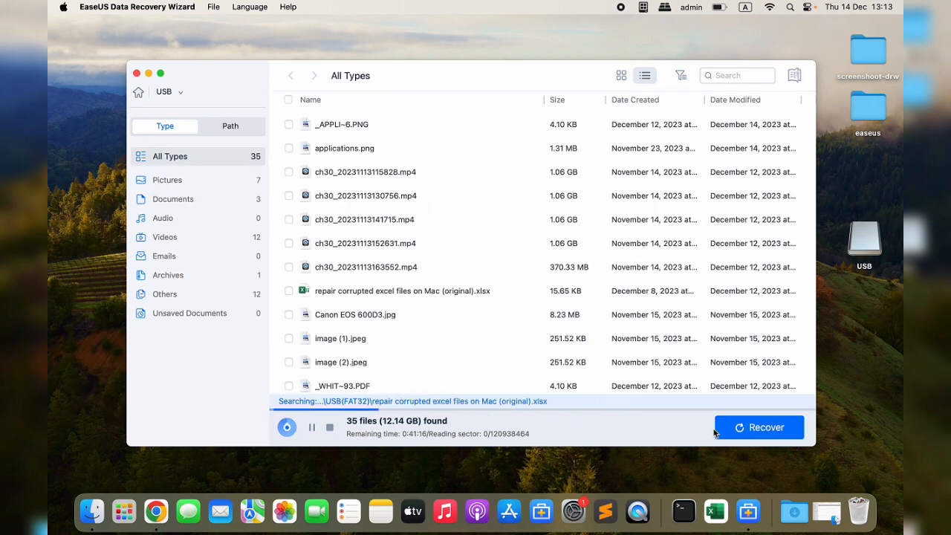
mouse_move(712, 428)
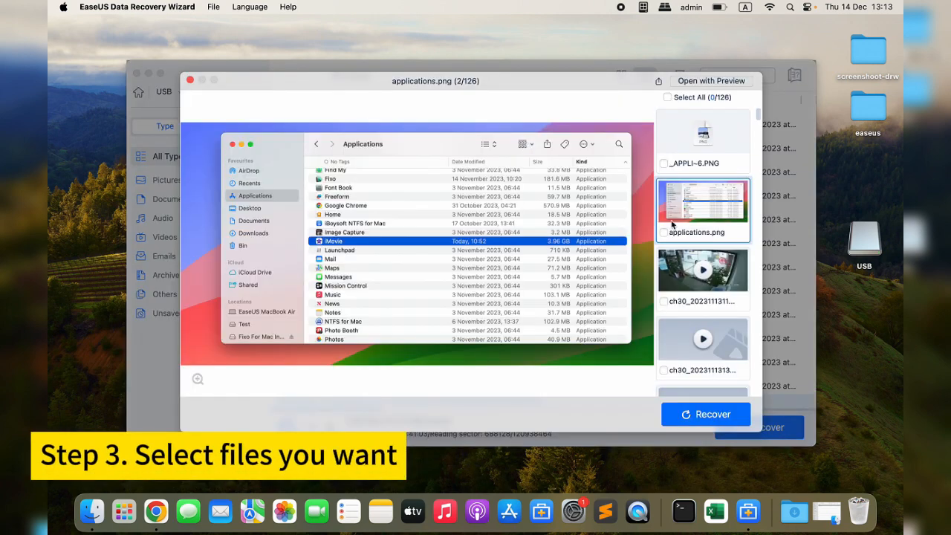
Recover applications.png to the Desktop and view the recovered files.
click(705, 414)
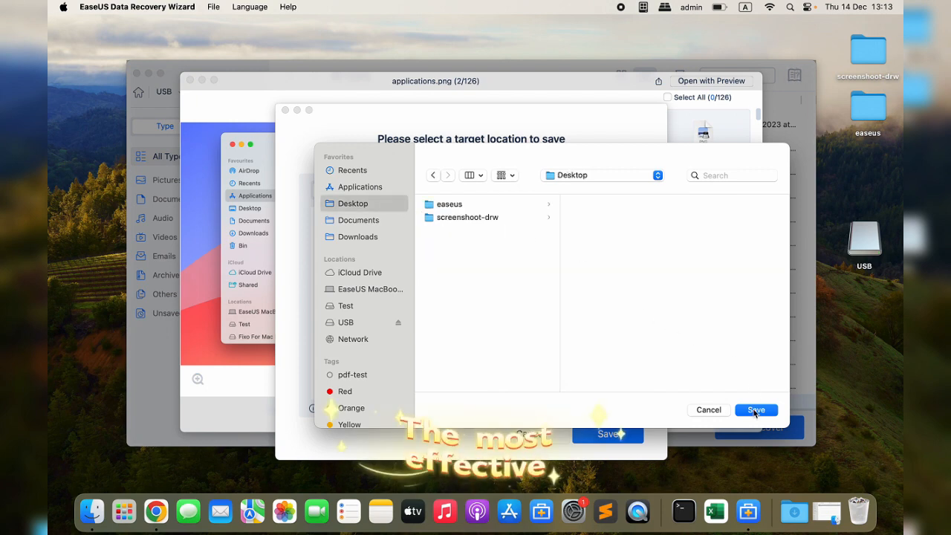
click(756, 409)
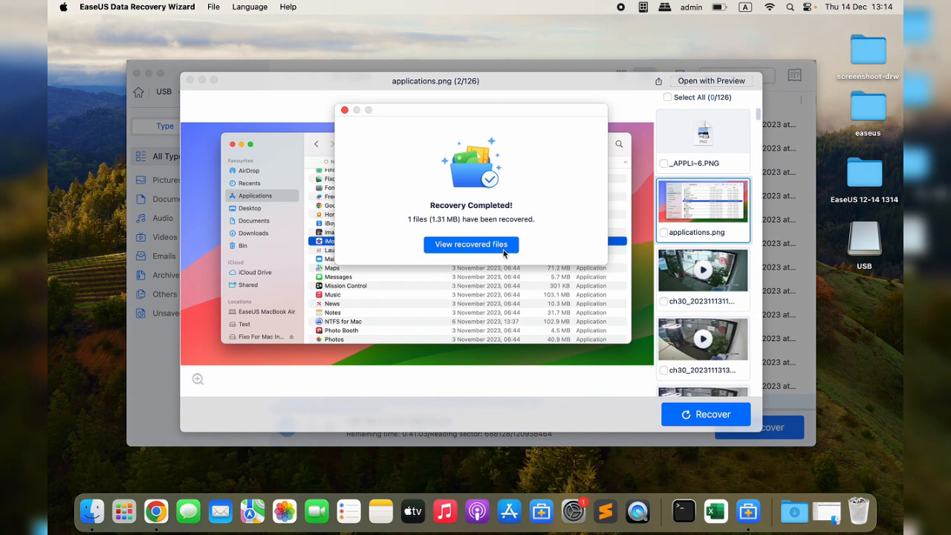
click(471, 244)
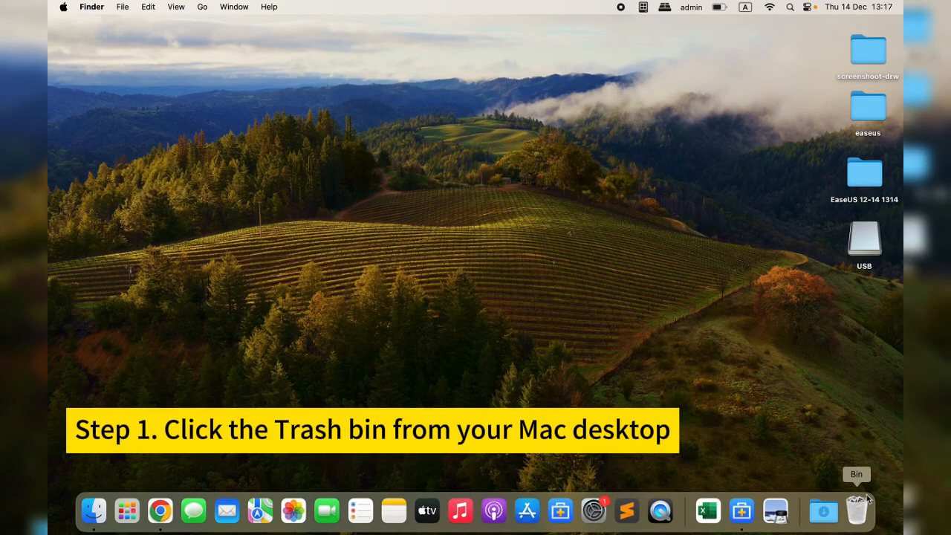
Put Back the 'applications' image from the Bin, then reopen the Bin.
click(858, 510)
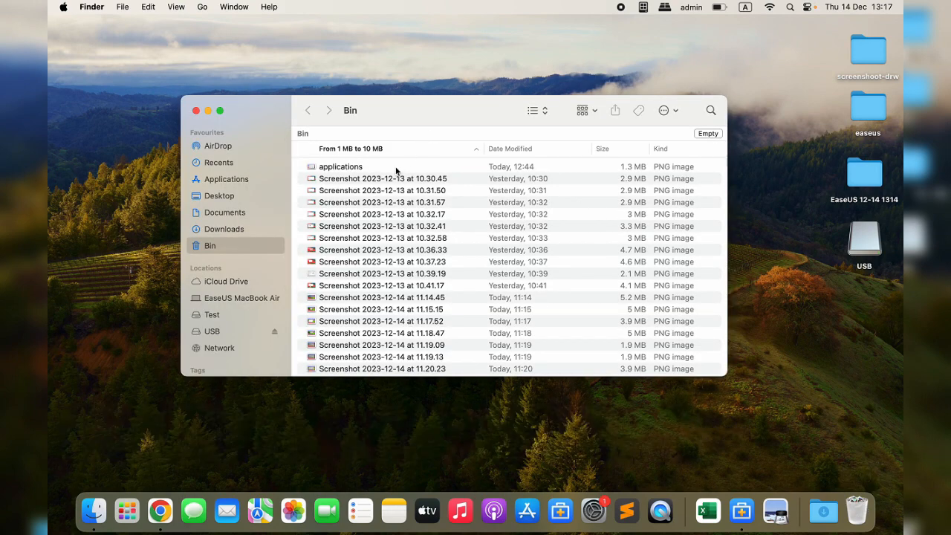
click(340, 165)
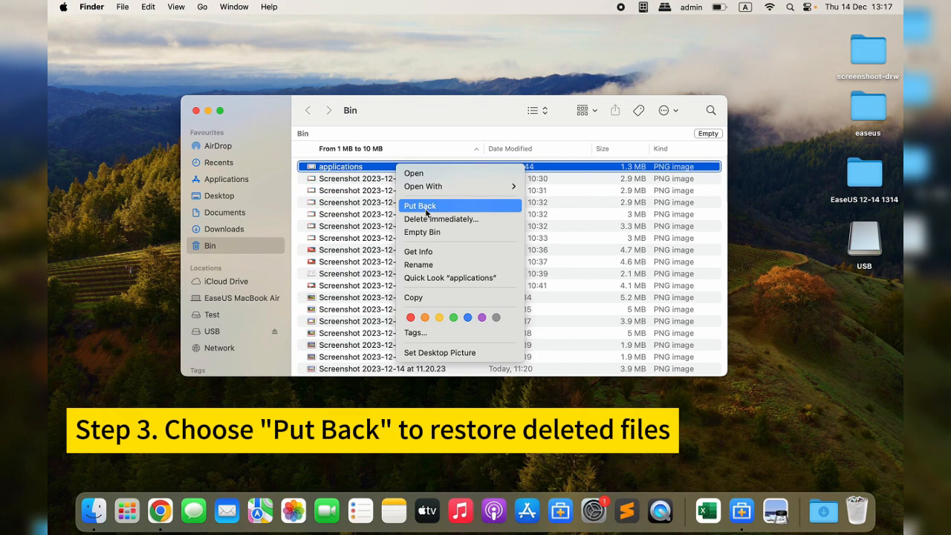
click(420, 206)
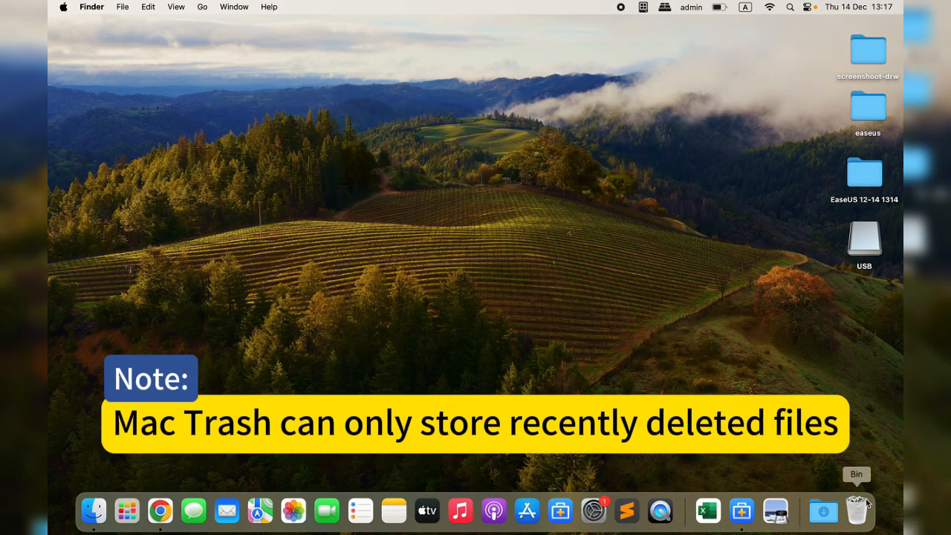
click(858, 510)
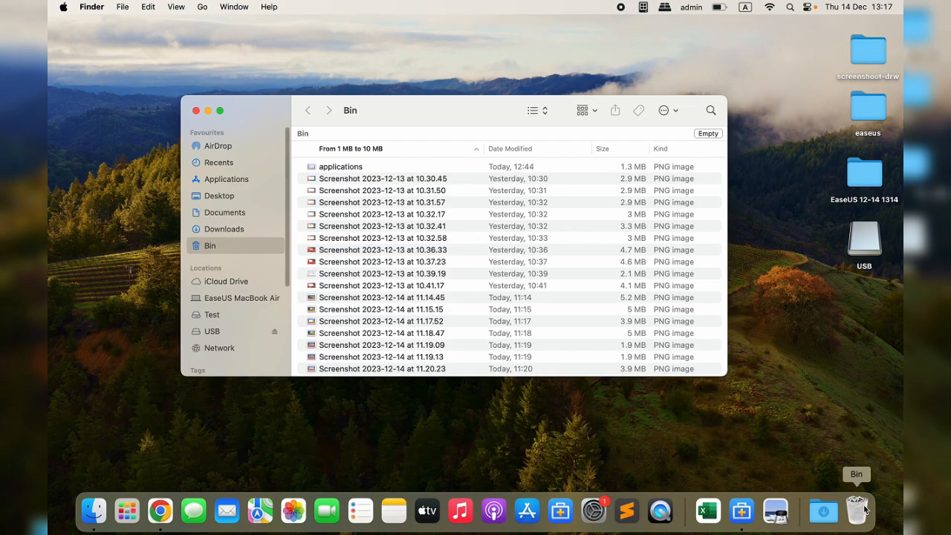